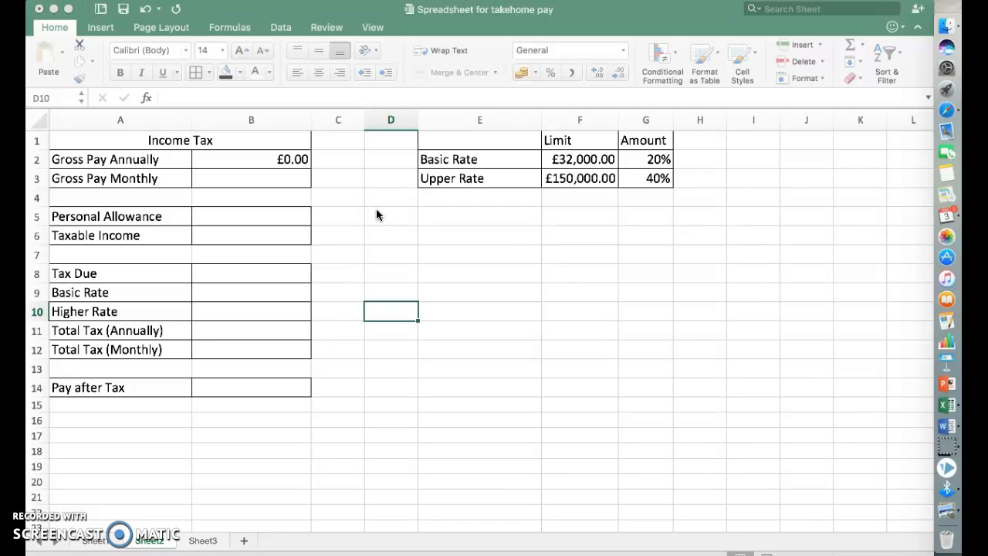
{"action": "mouse_move", "coordinate": [439, 241]}
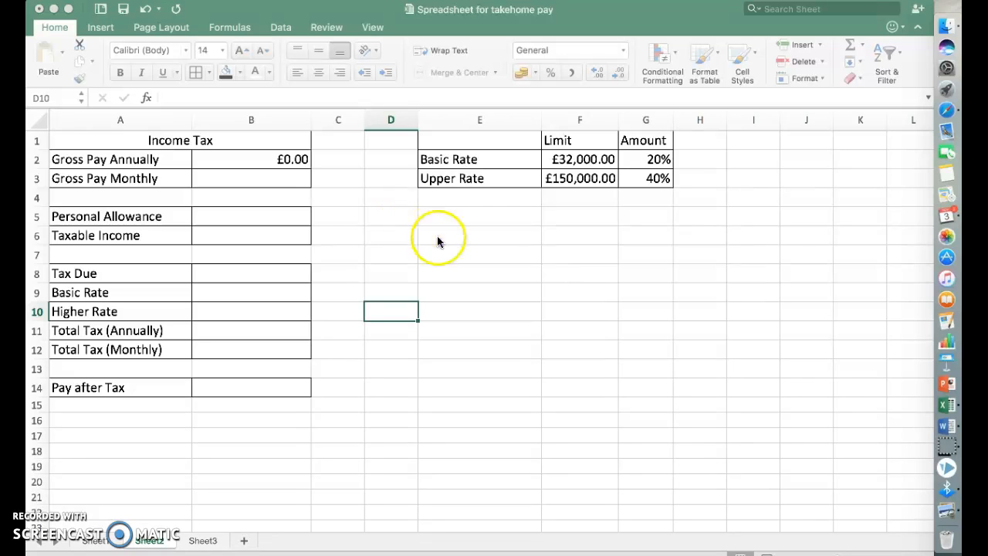
{"action": "mouse_move", "coordinate": [456, 361]}
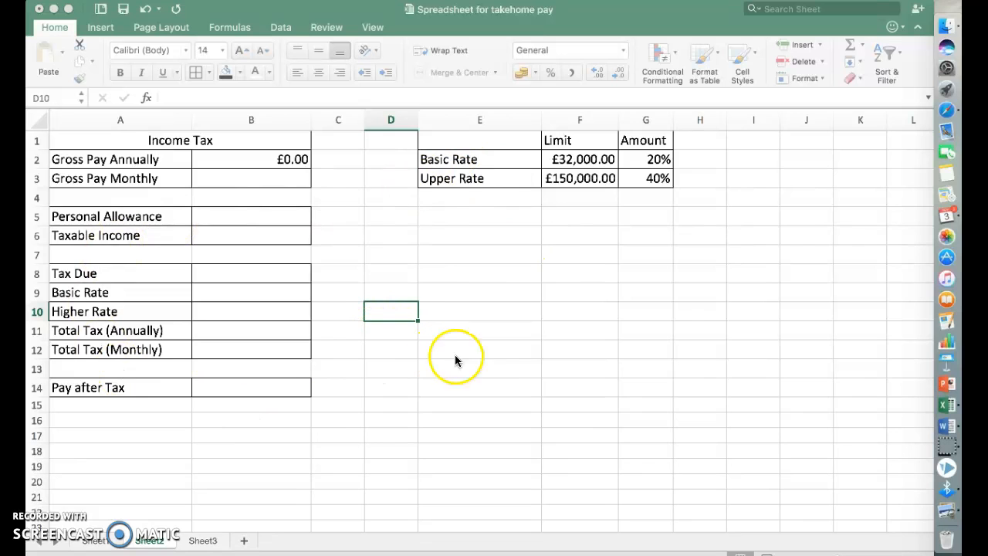
{"action": "mouse_move", "coordinate": [404, 185]}
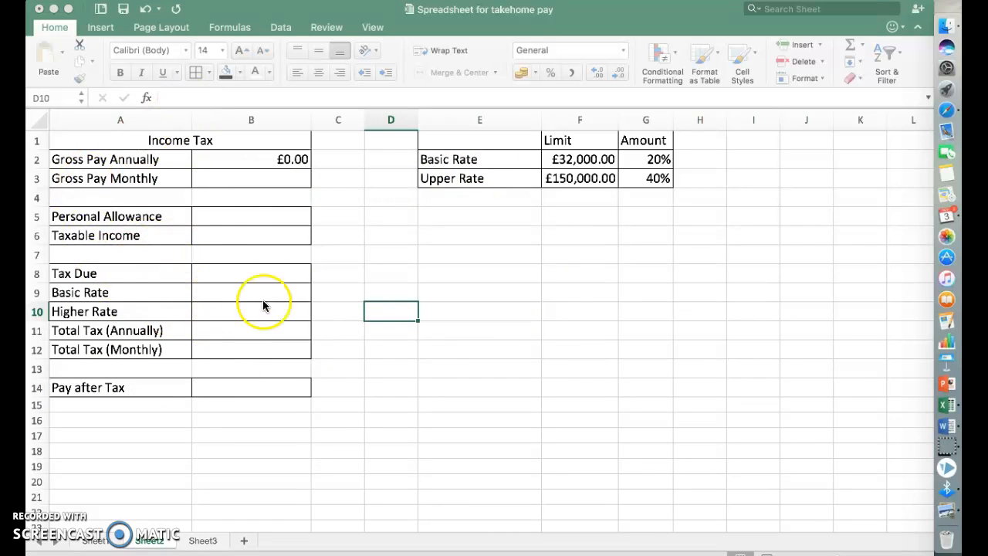
{"action": "mouse_move", "coordinate": [52, 141]}
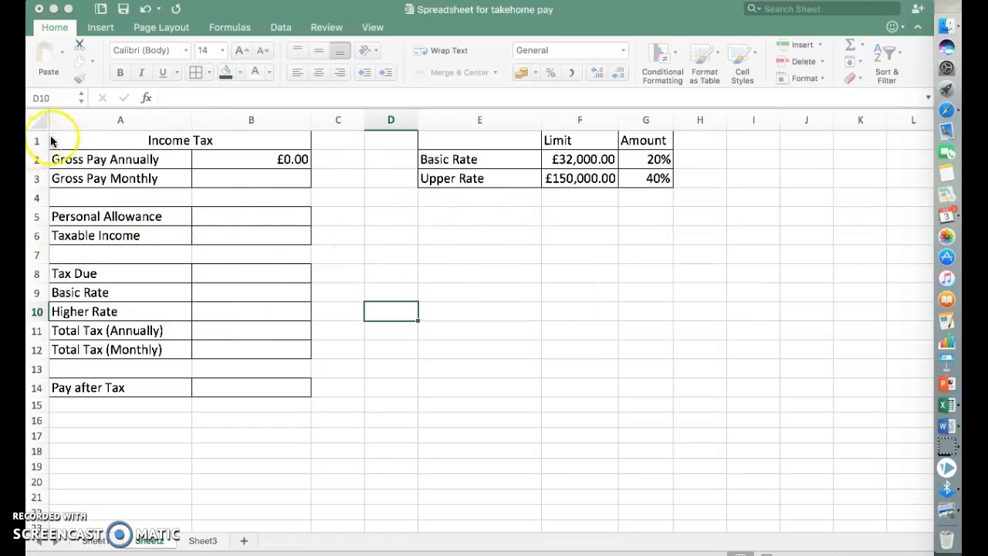
{"action": "mouse_move", "coordinate": [732, 198]}
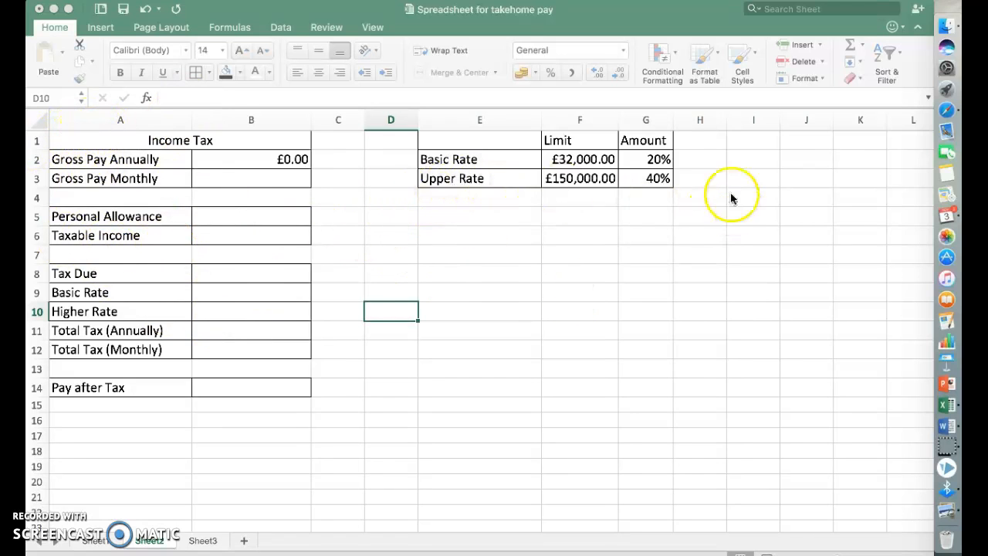
{"action": "mouse_move", "coordinate": [584, 168]}
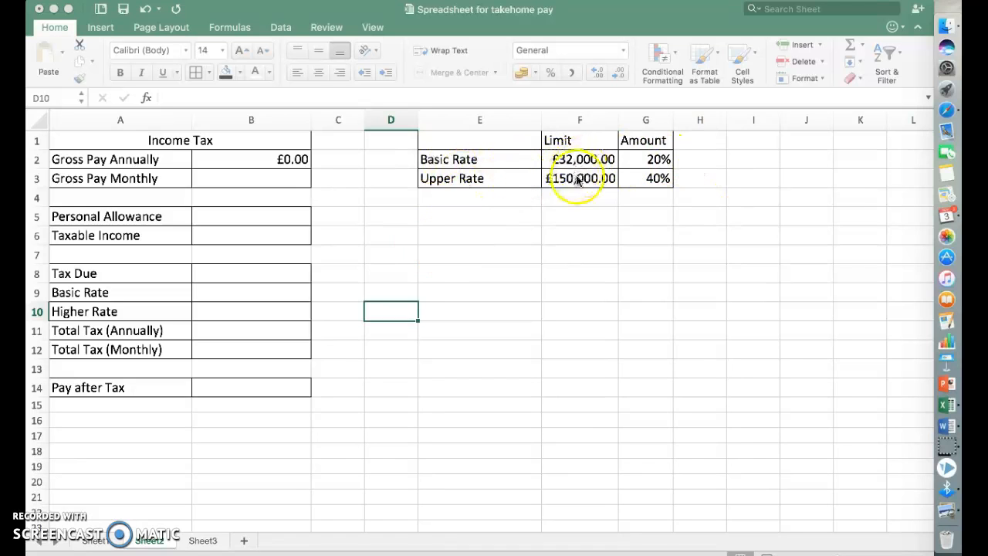
{"action": "mouse_move", "coordinate": [516, 210]}
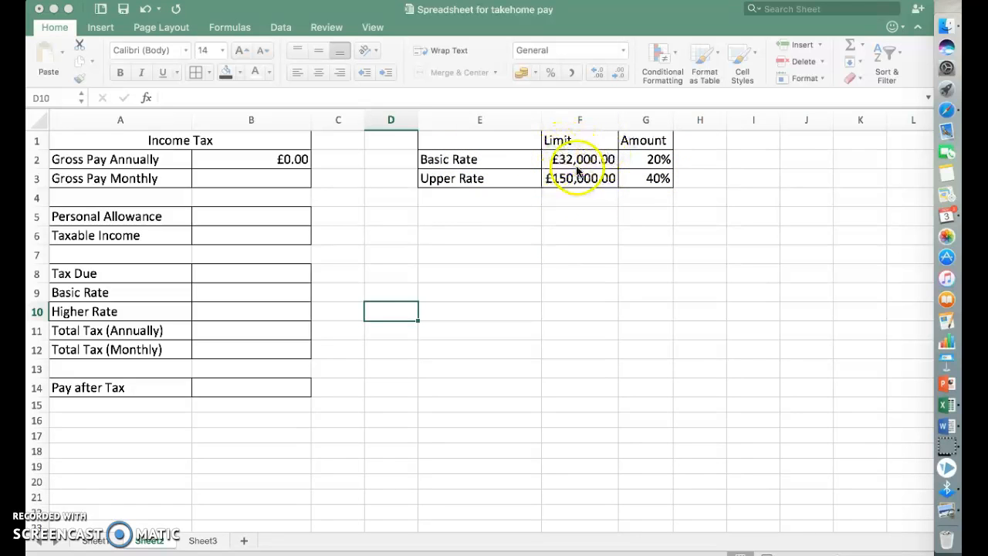
{"action": "mouse_move", "coordinate": [550, 165]}
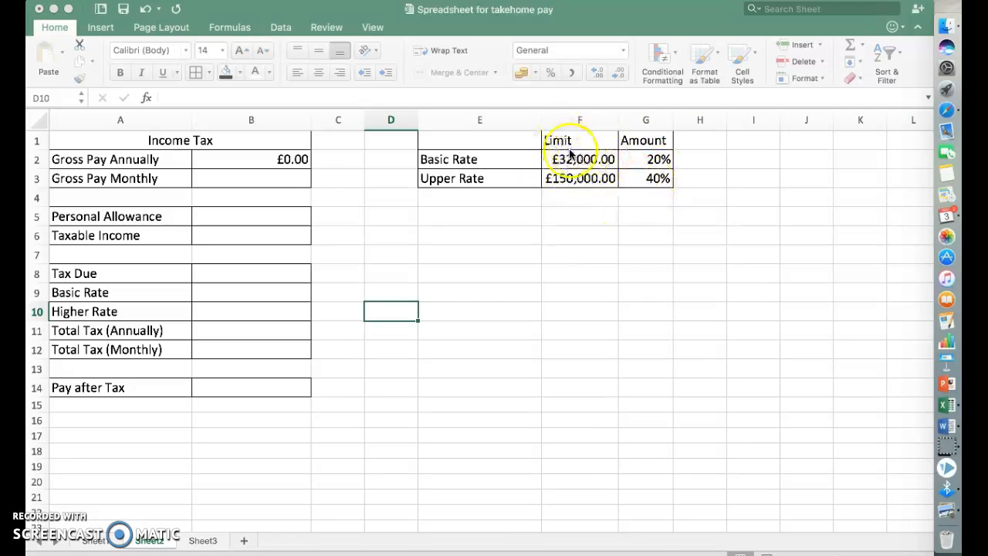
{"action": "mouse_move", "coordinate": [662, 195]}
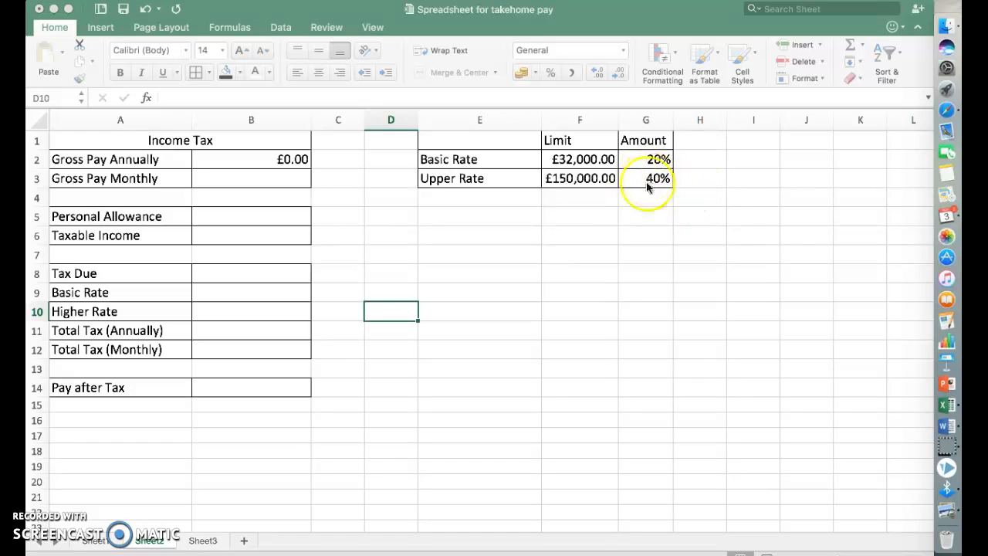
- Enter an annual gross pay of £50,000 in B2
{"action": "left_click", "coordinate": [251, 159]}
{"action": "type", "text": "5"}
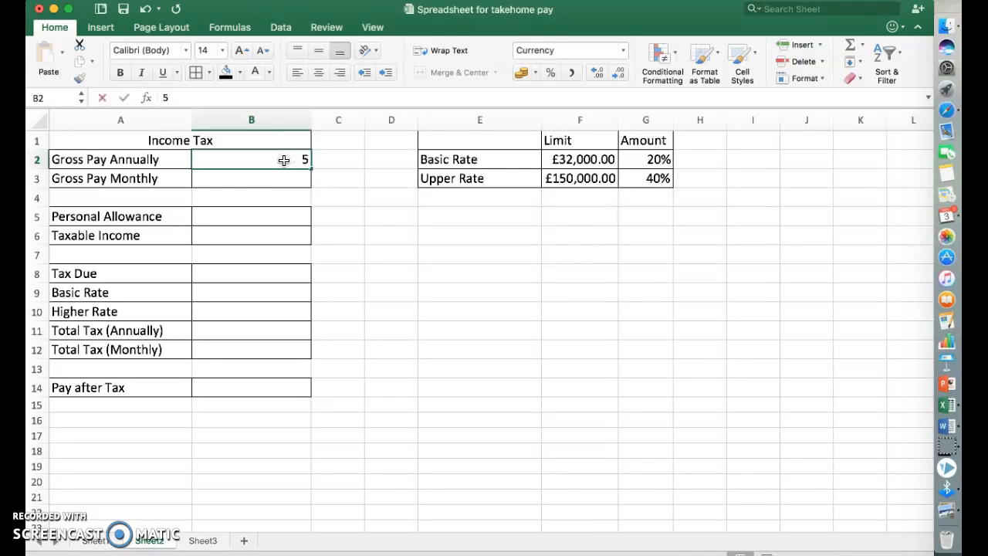
{"action": "type", "text": "0000"}
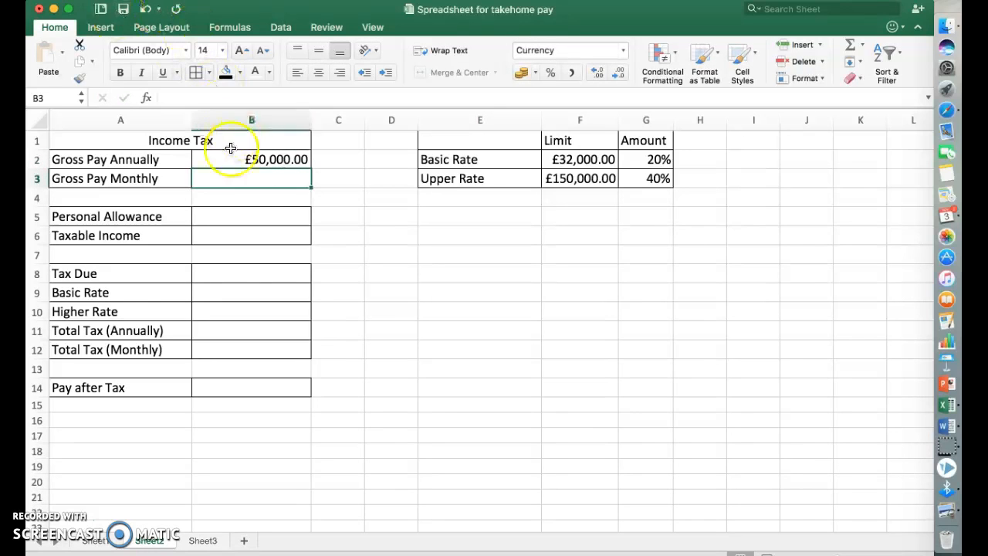
{"action": "left_click", "coordinate": [250, 159]}
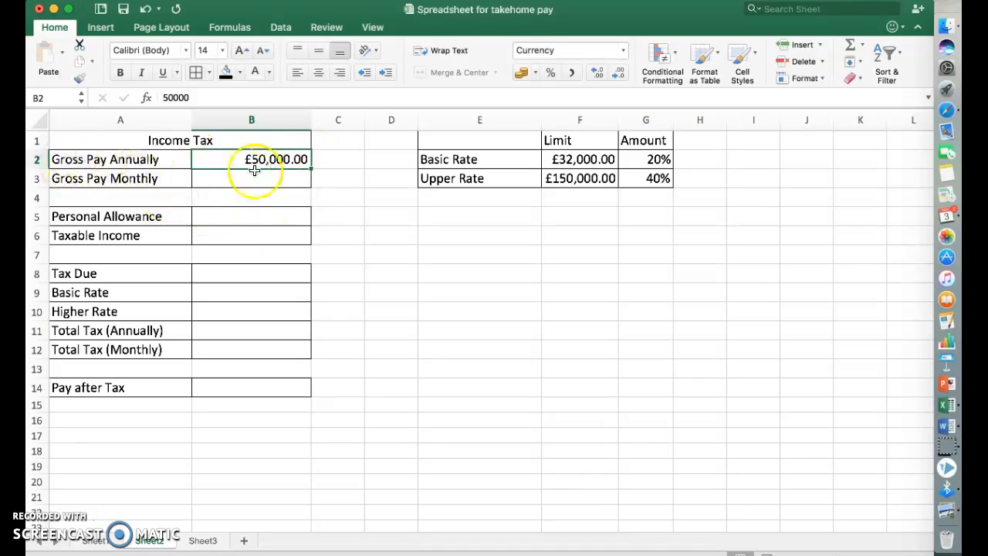
- Make monthly gross pay in B3 the annual figure divided by 12, giving £4,166.67
{"action": "left_click", "coordinate": [250, 179]}
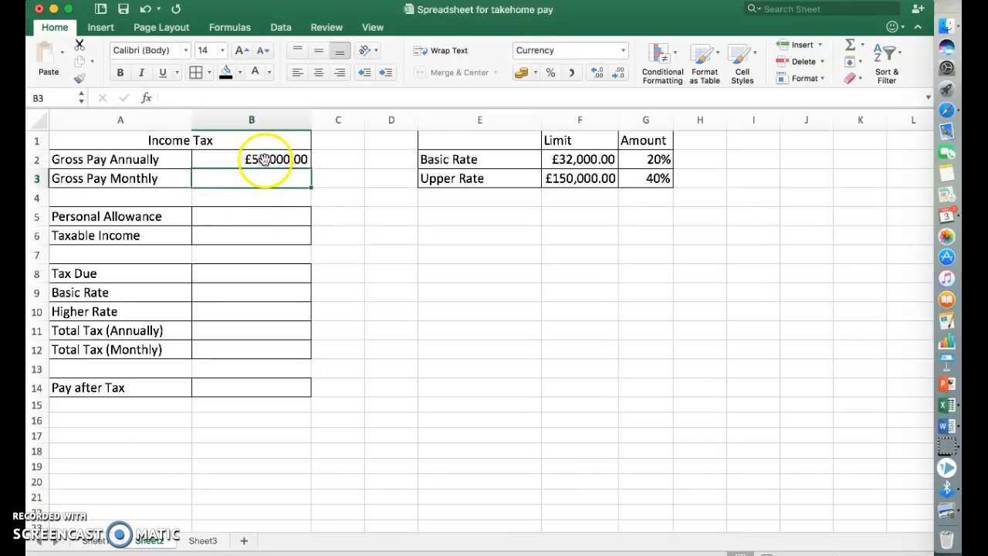
{"action": "type", "text": "="}
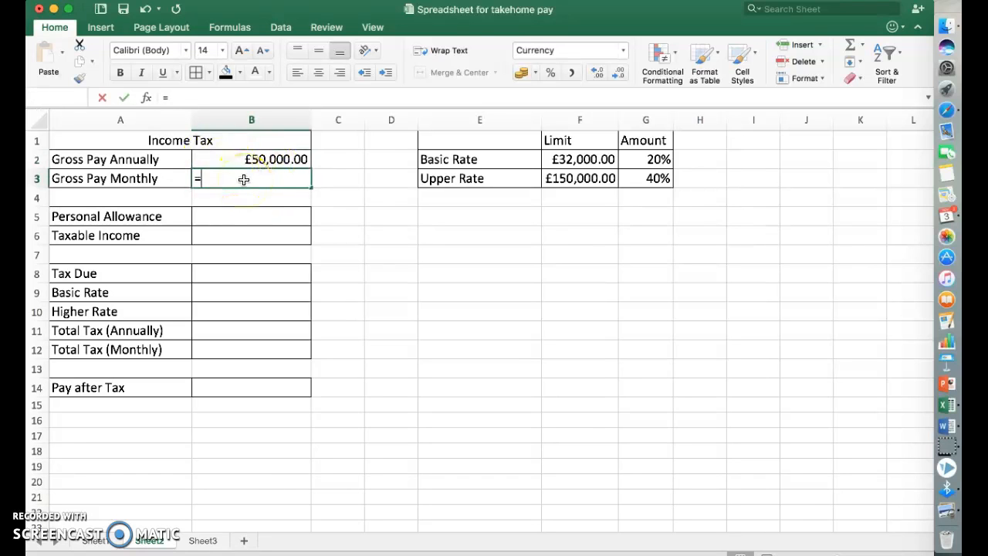
{"action": "left_click", "coordinate": [268, 160]}
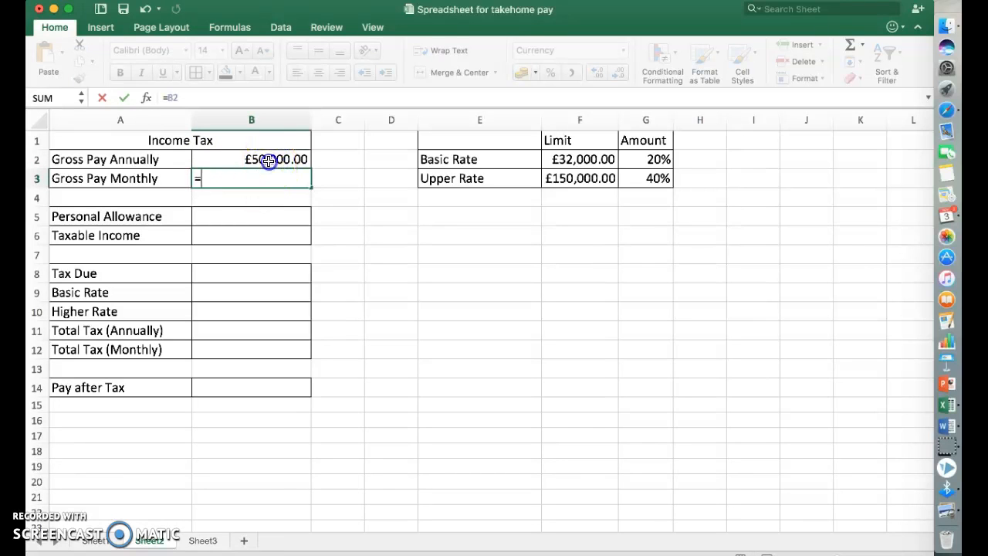
{"action": "type", "text": "B2/12"}
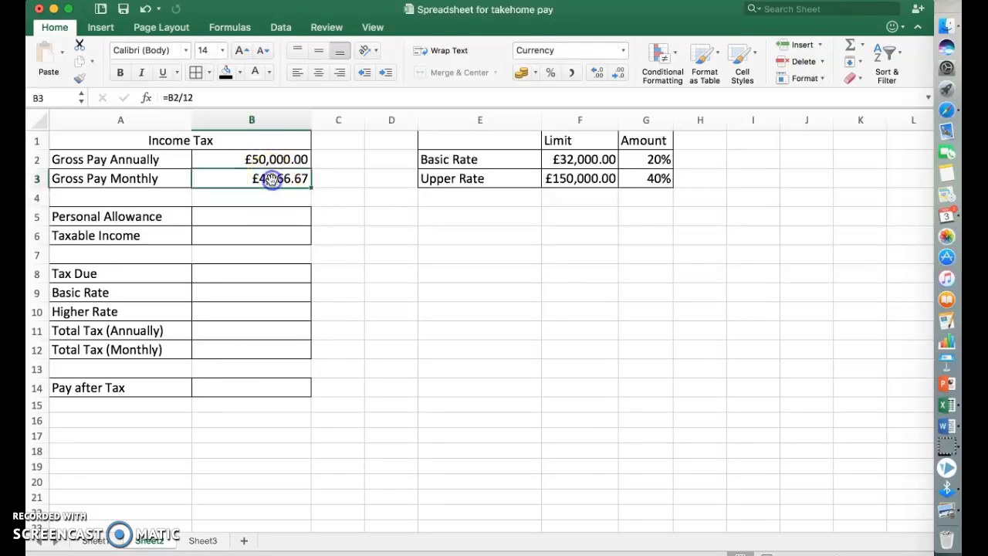
- Format B2:B12 as currency and enter a personal allowance of £11,000 in B5
{"action": "left_click_drag", "start_coordinate": [275, 159], "coordinate": [270, 349]}
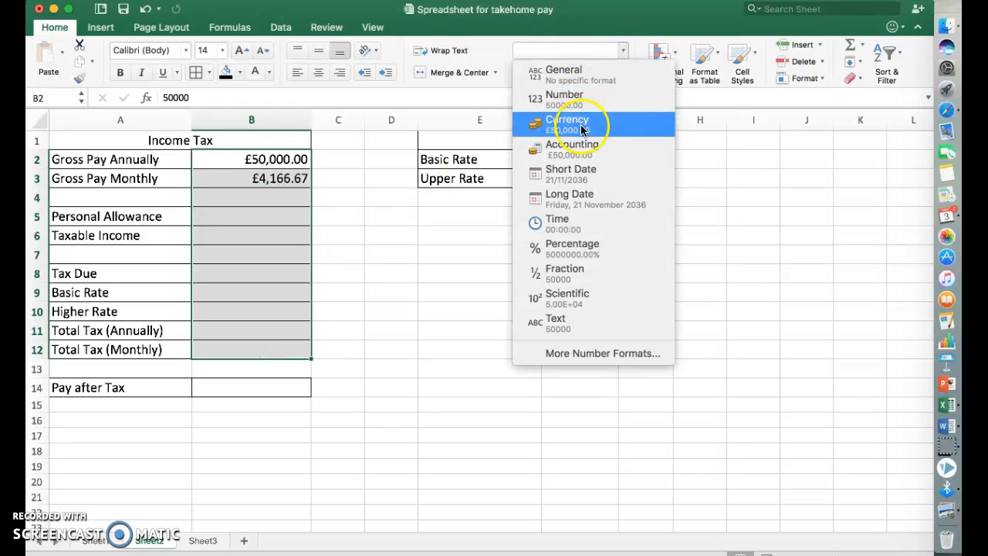
{"action": "left_click", "coordinate": [569, 123]}
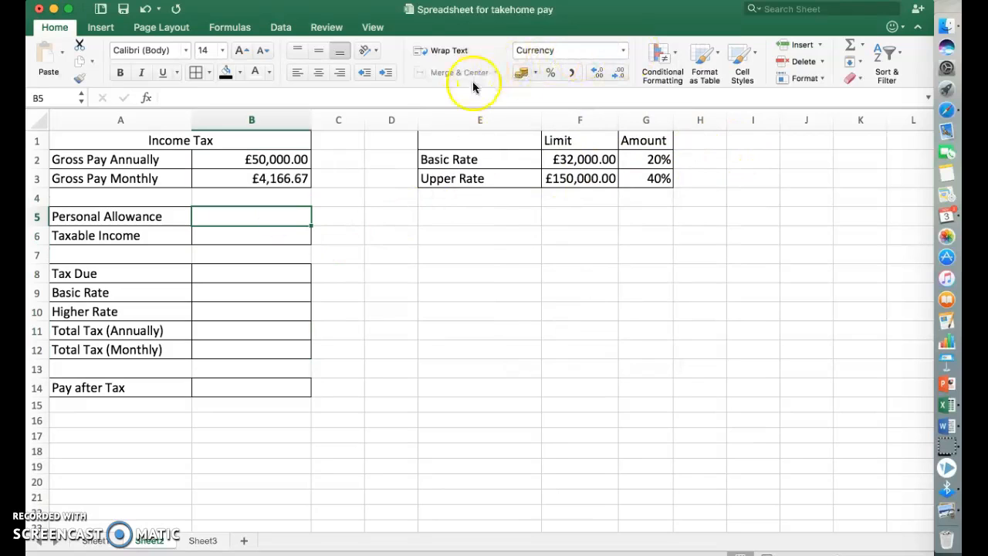
{"action": "mouse_move", "coordinate": [568, 49]}
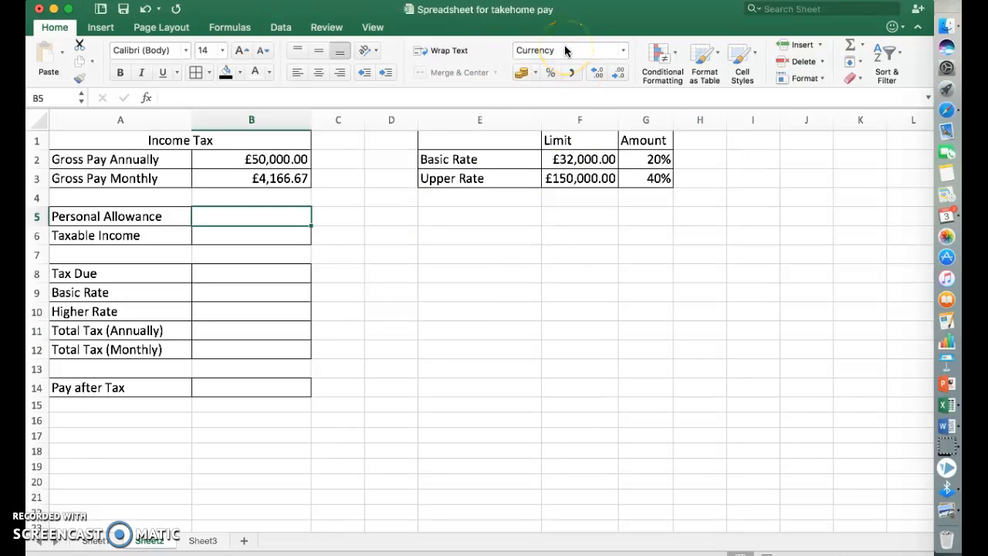
{"action": "mouse_move", "coordinate": [568, 50]}
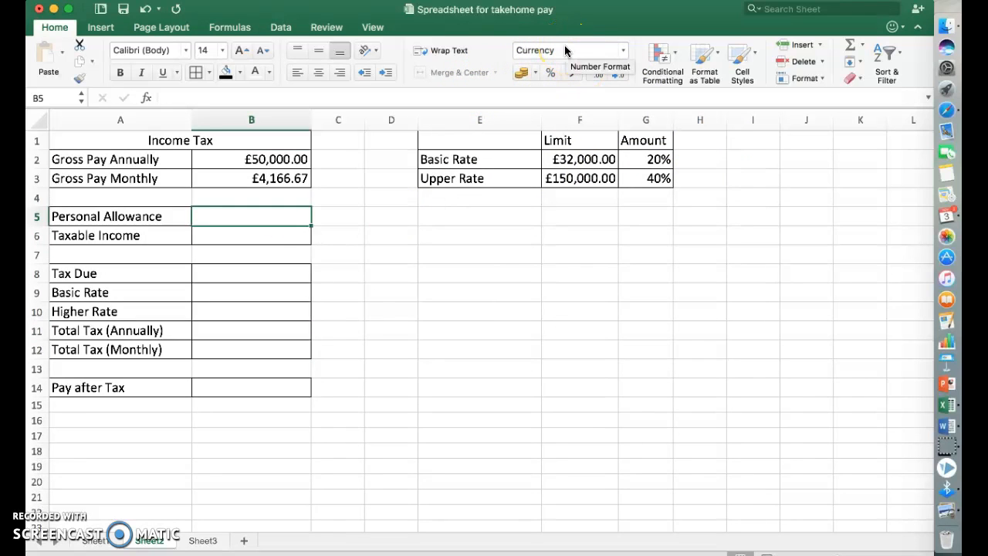
{"action": "type", "text": "11,000.00"}
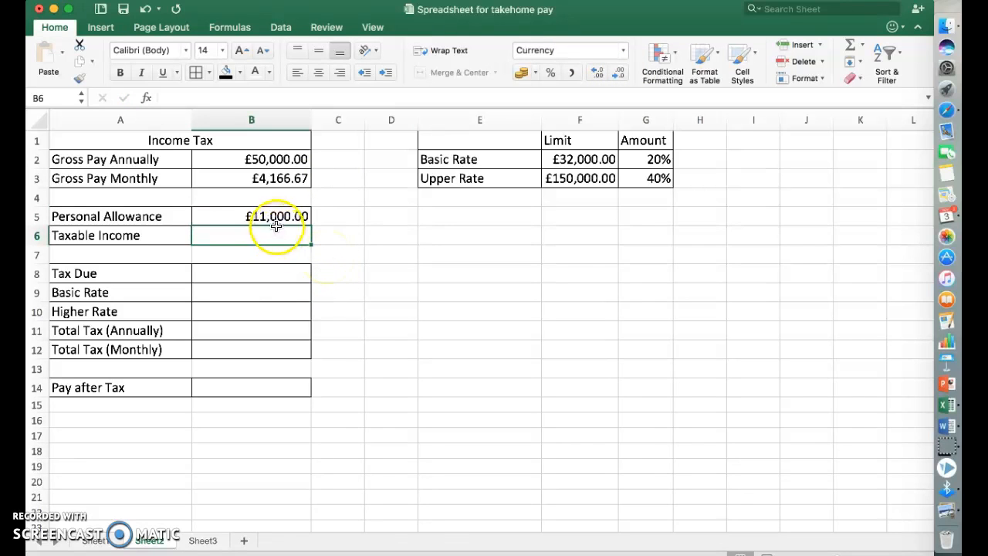
- Compute taxable income in B6 as annual gross pay minus personal allowance, £39,000
{"action": "left_click", "coordinate": [250, 216]}
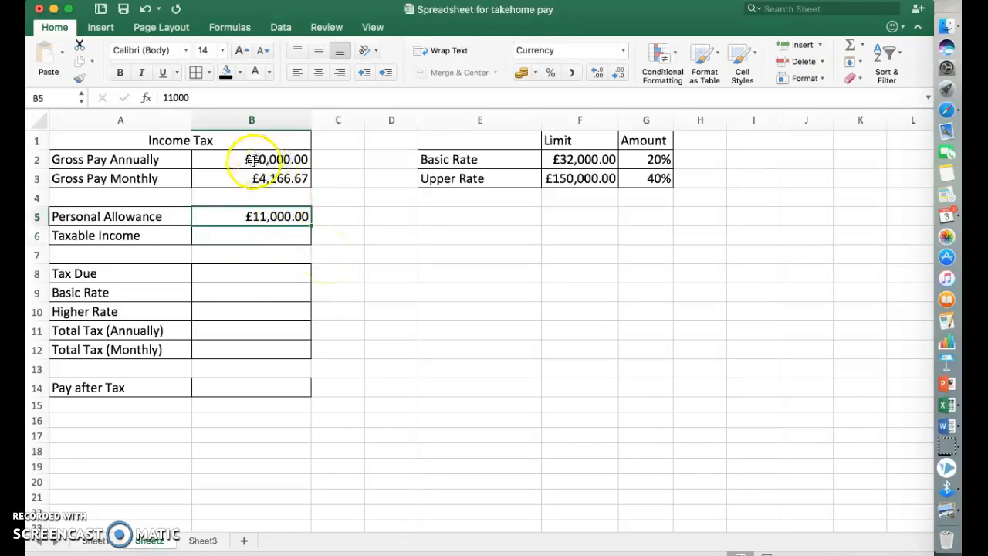
{"action": "left_click", "coordinate": [252, 159]}
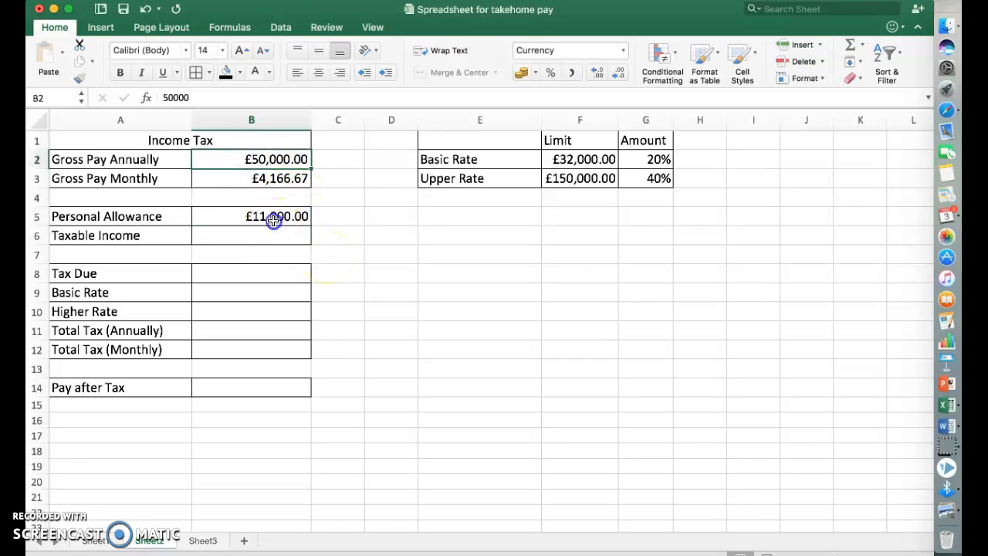
{"action": "left_click", "coordinate": [250, 235]}
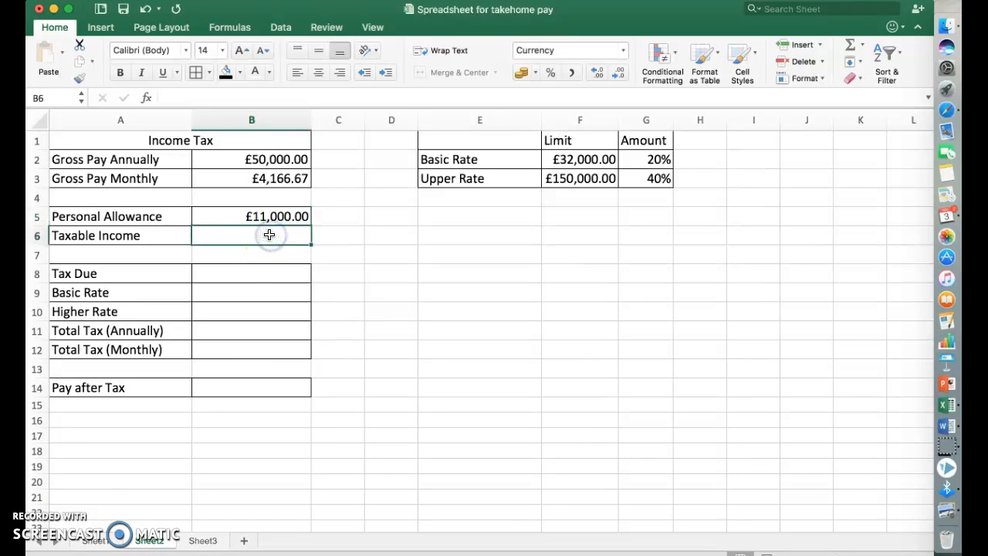
{"action": "type", "text": "="}
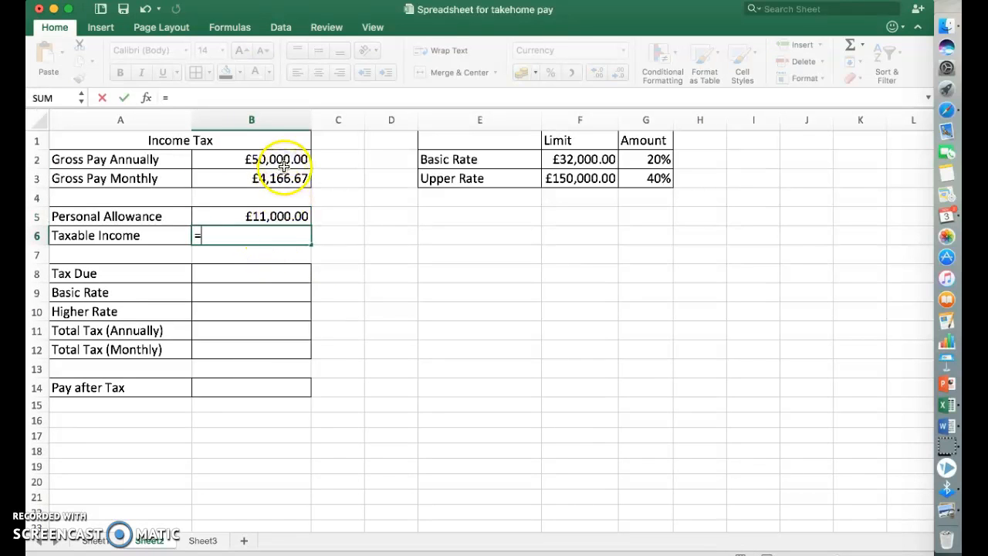
{"action": "left_click", "coordinate": [250, 160]}
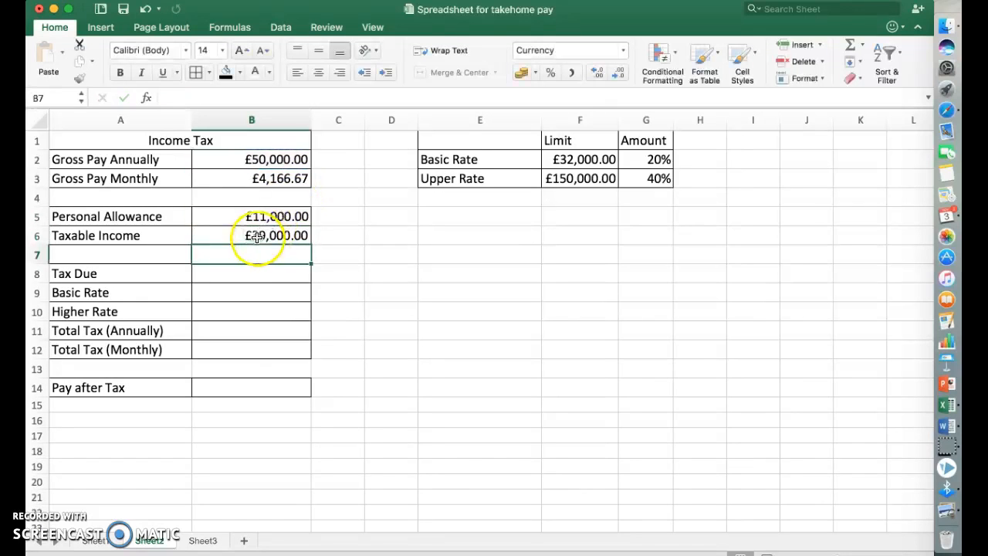
{"action": "left_click", "coordinate": [250, 235]}
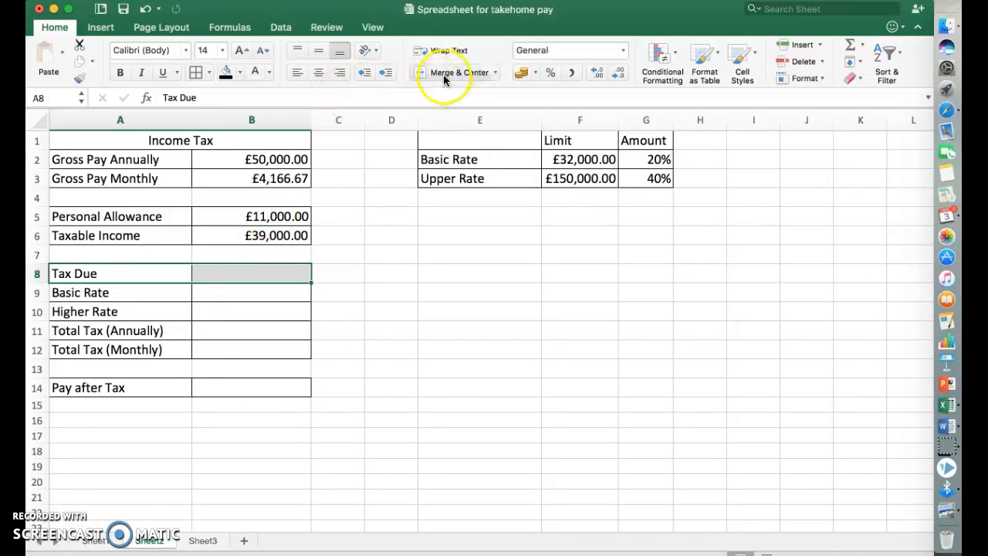
- Merge and centre the Tax Due heading across A8:B8 and shade both section headings grey
{"action": "left_click", "coordinate": [455, 73]}
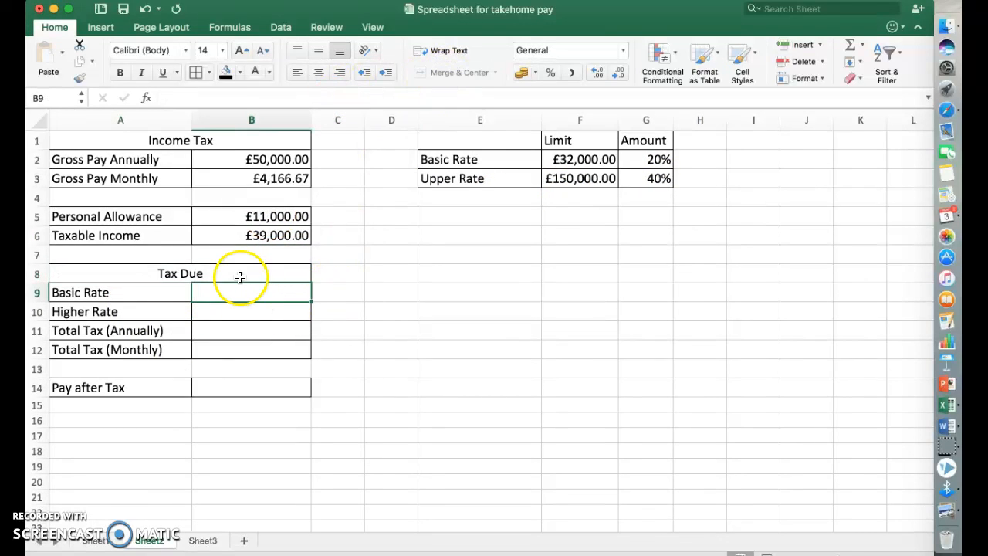
{"action": "left_click", "coordinate": [241, 77]}
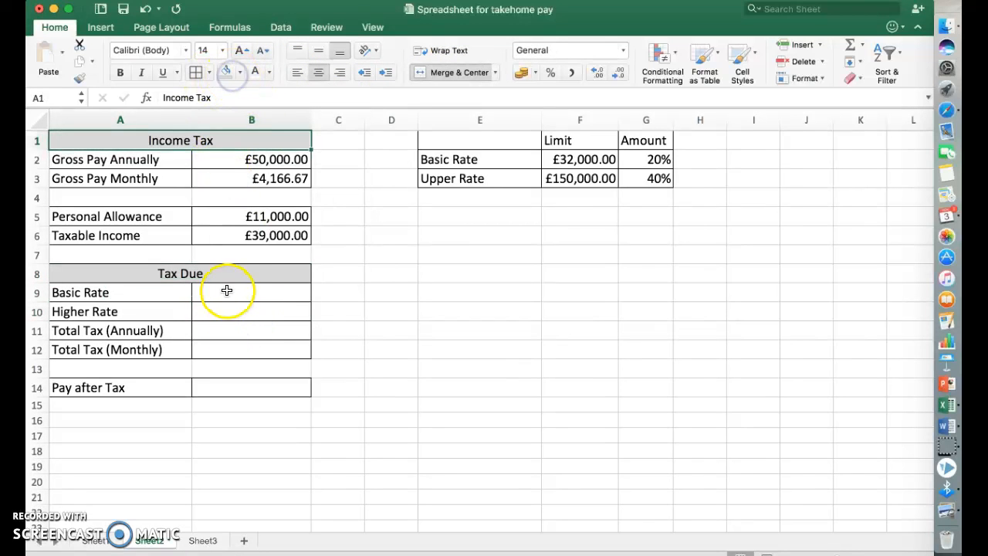
{"action": "left_click", "coordinate": [250, 292]}
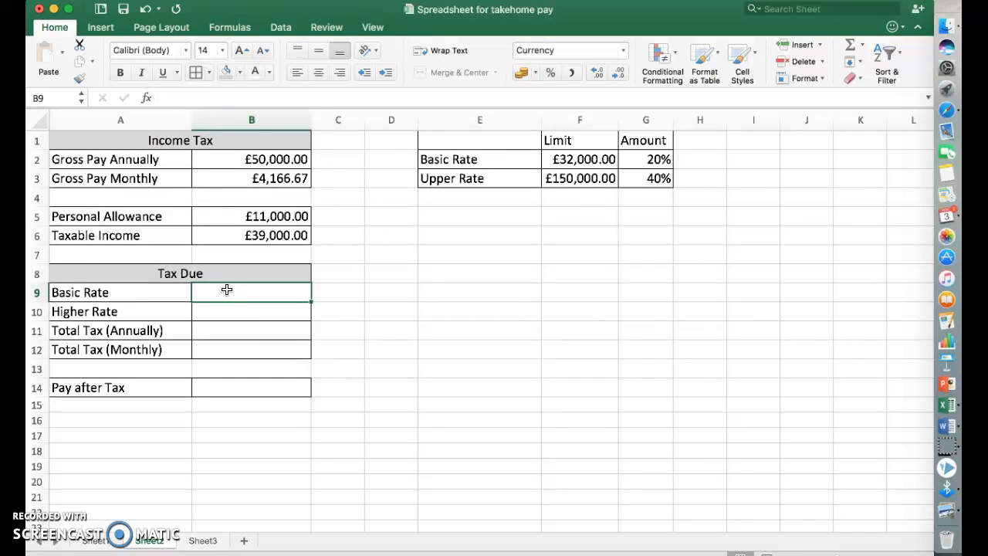
{"action": "mouse_move", "coordinate": [244, 318]}
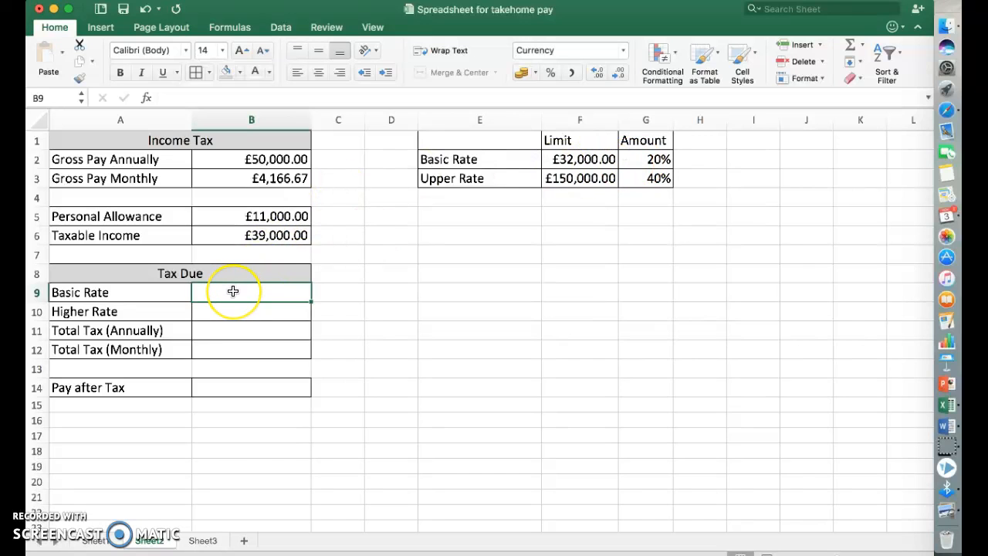
- Enter the basic rate tax formula =F2*G2 in B9, giving £6,400
{"action": "type", "text": "="}
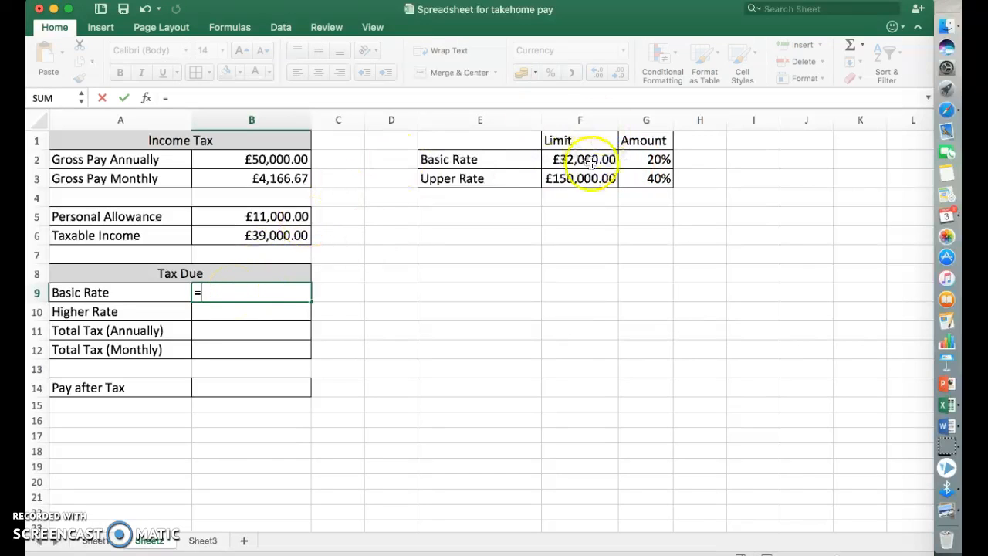
{"action": "left_click", "coordinate": [581, 159]}
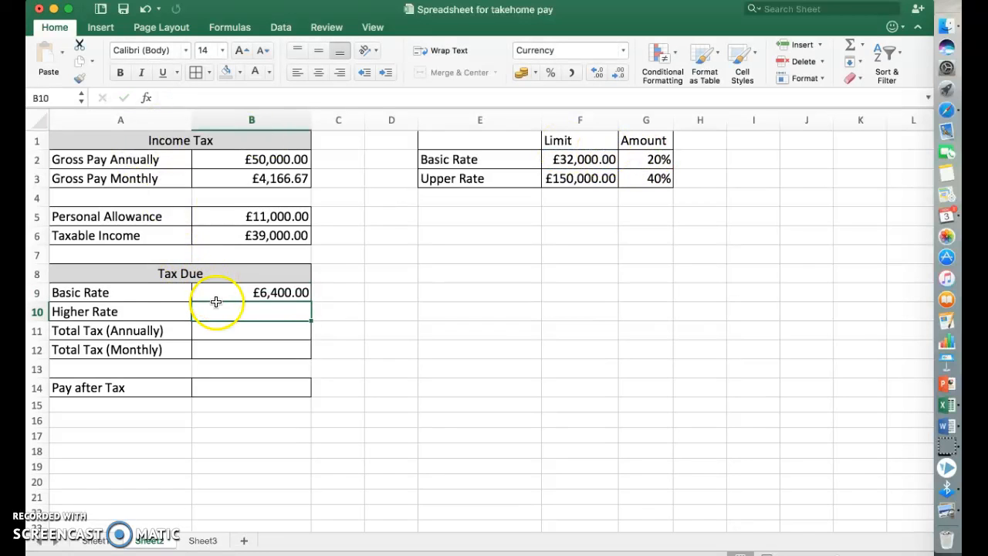
{"action": "left_click", "coordinate": [250, 292]}
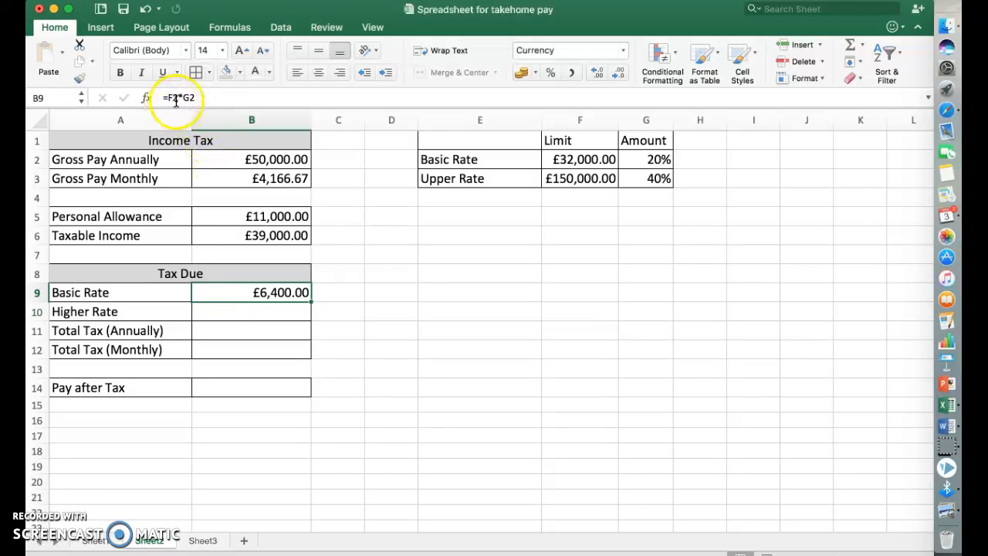
- Test the basic rate at 22% then restore it to 20% and review the B9 formula
{"action": "left_click", "coordinate": [646, 159]}
{"action": "type", "text": "22"}
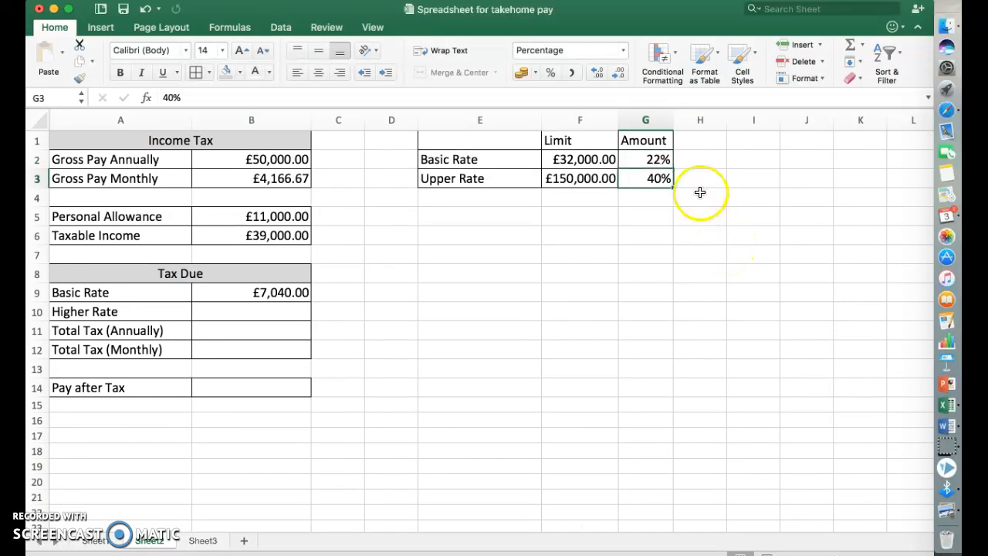
{"action": "double_click", "coordinate": [646, 159]}
{"action": "type", "text": "20"}
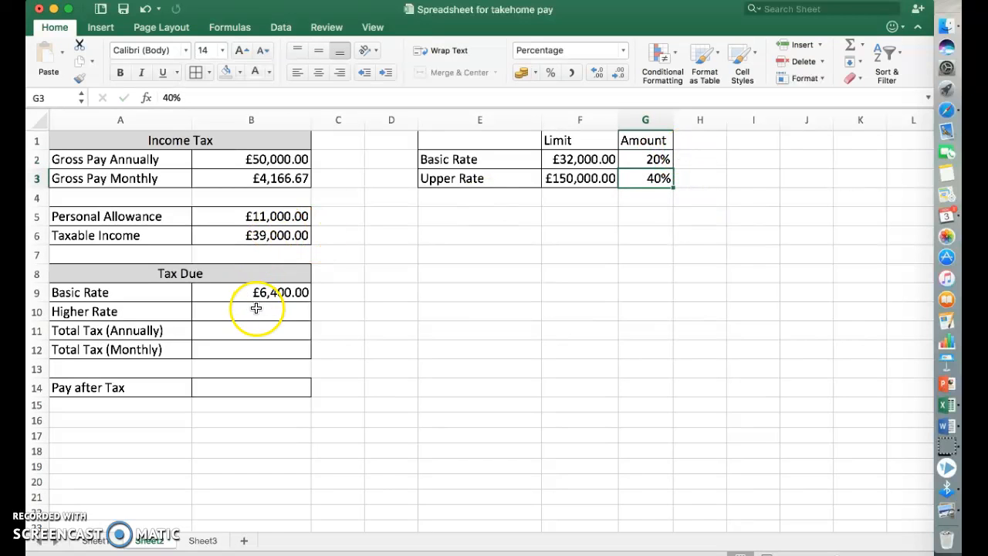
{"action": "left_click", "coordinate": [251, 312]}
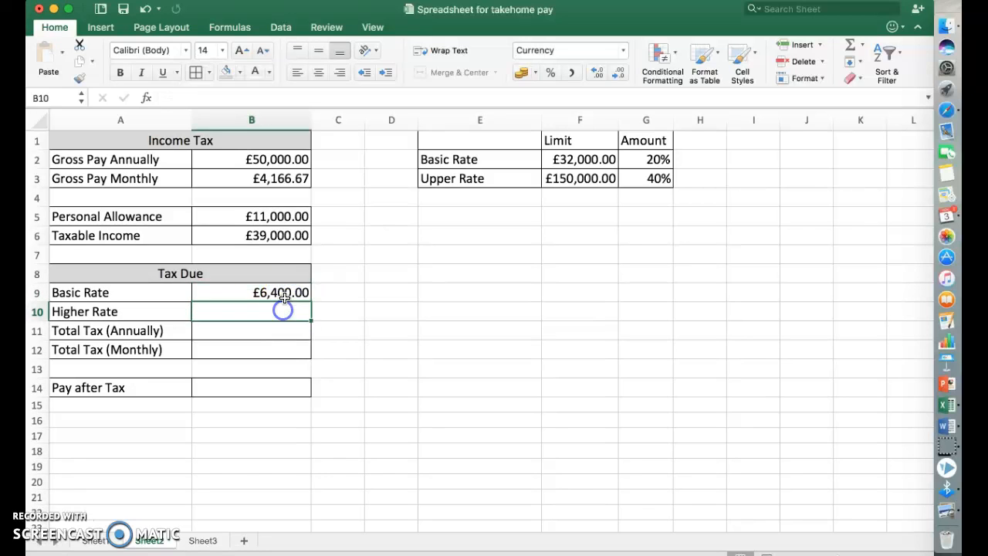
{"action": "left_click", "coordinate": [250, 291]}
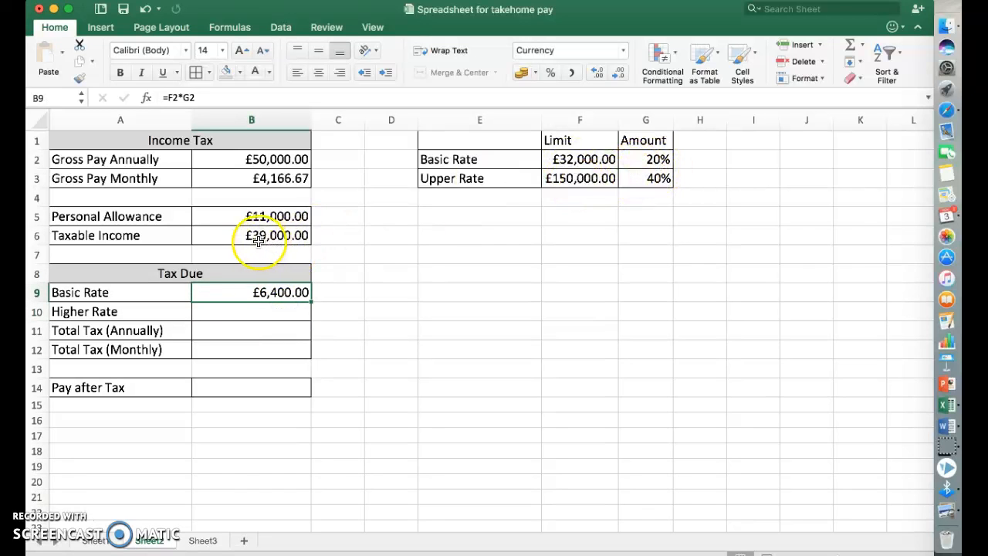
{"action": "left_click", "coordinate": [250, 311]}
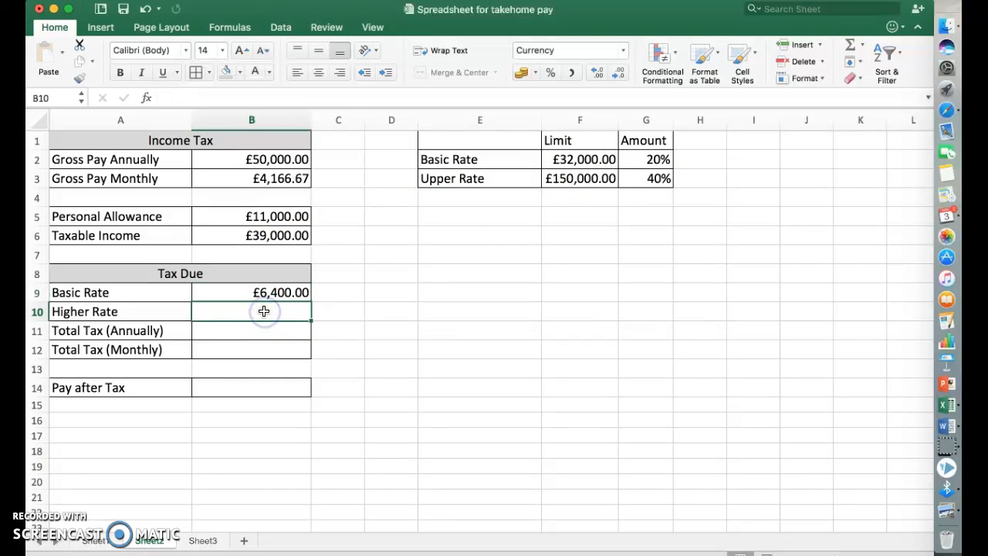
- Enter the higher rate tax in B10 as (taxable income − basic limit) × 40%, £2,800
{"action": "type", "text": "="}
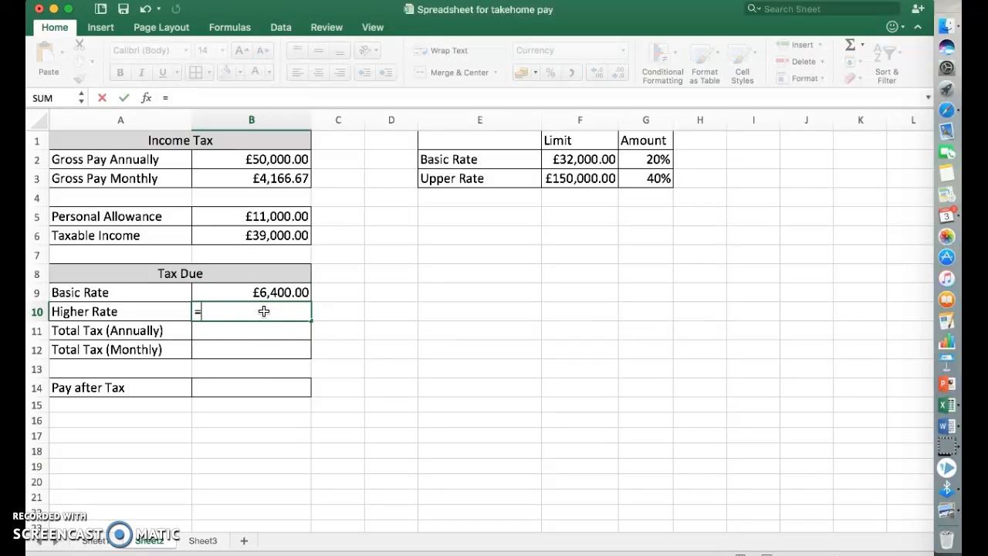
{"action": "type", "text": "("}
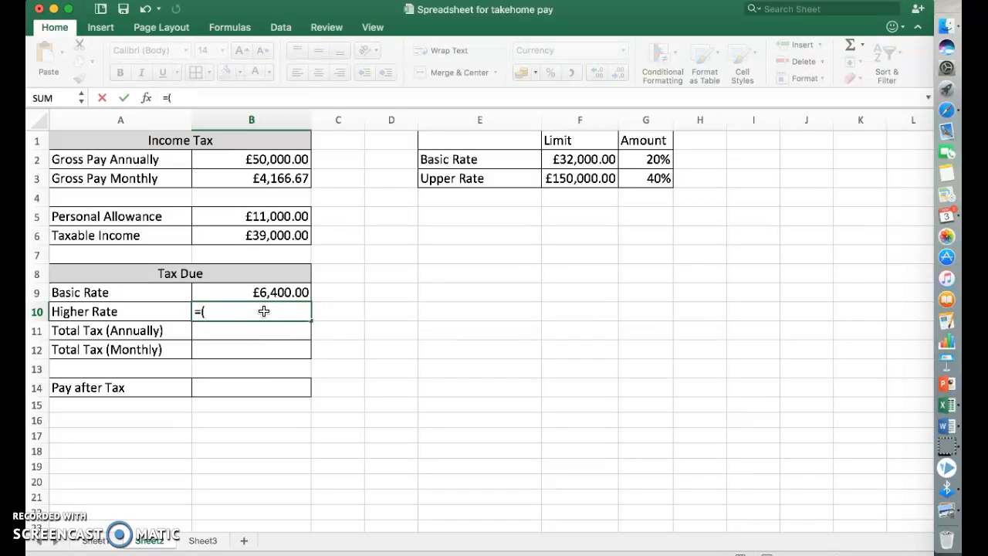
{"action": "left_click", "coordinate": [250, 235]}
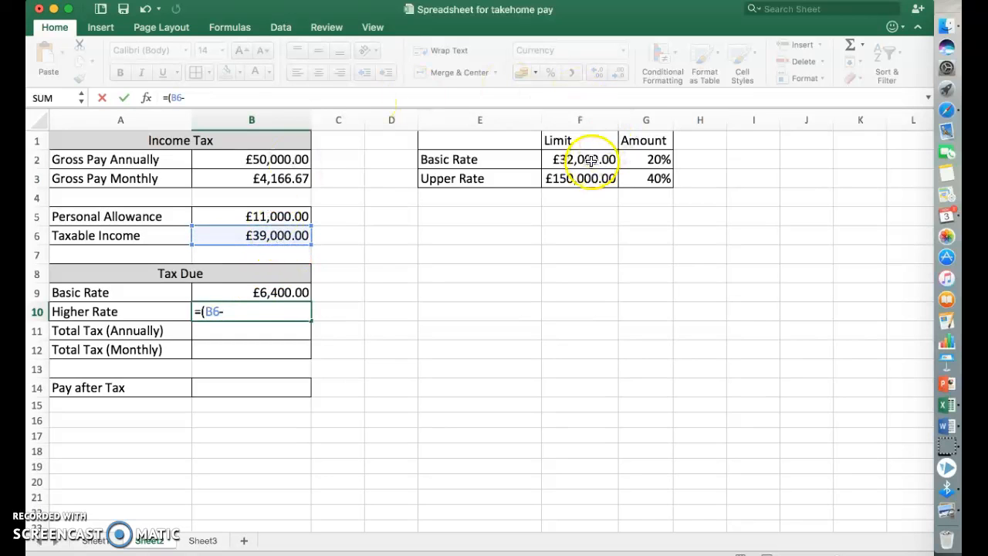
{"action": "left_click", "coordinate": [581, 159]}
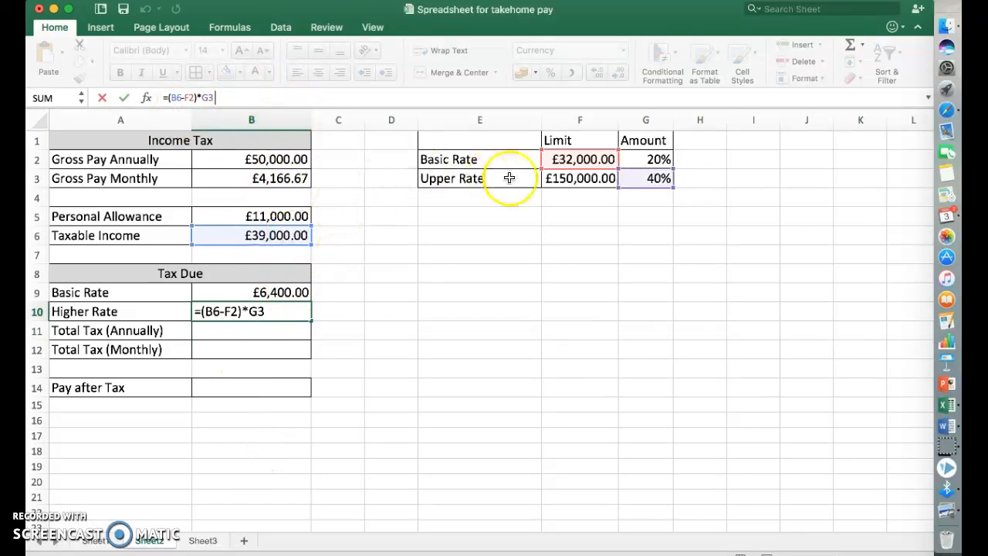
{"action": "mouse_move", "coordinate": [476, 327]}
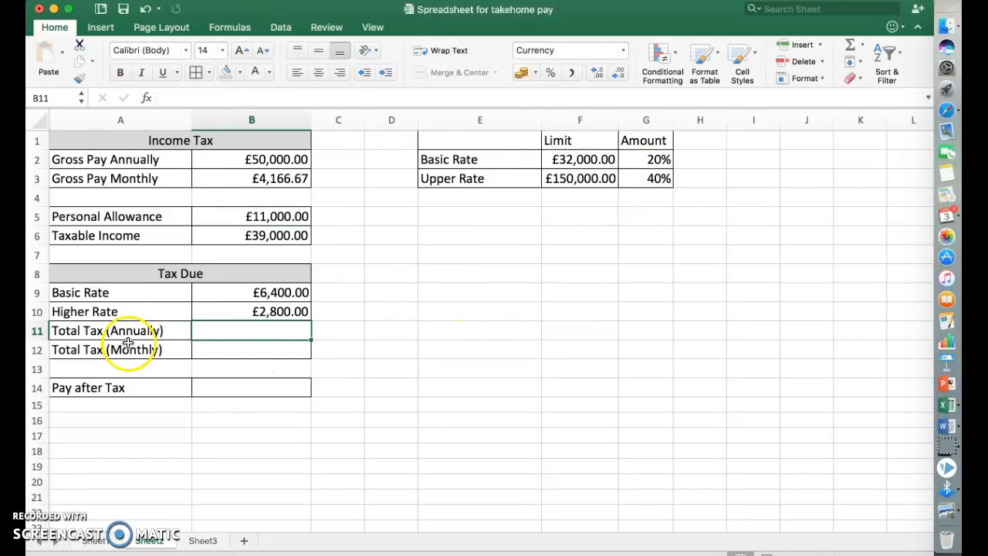
{"action": "mouse_move", "coordinate": [846, 37]}
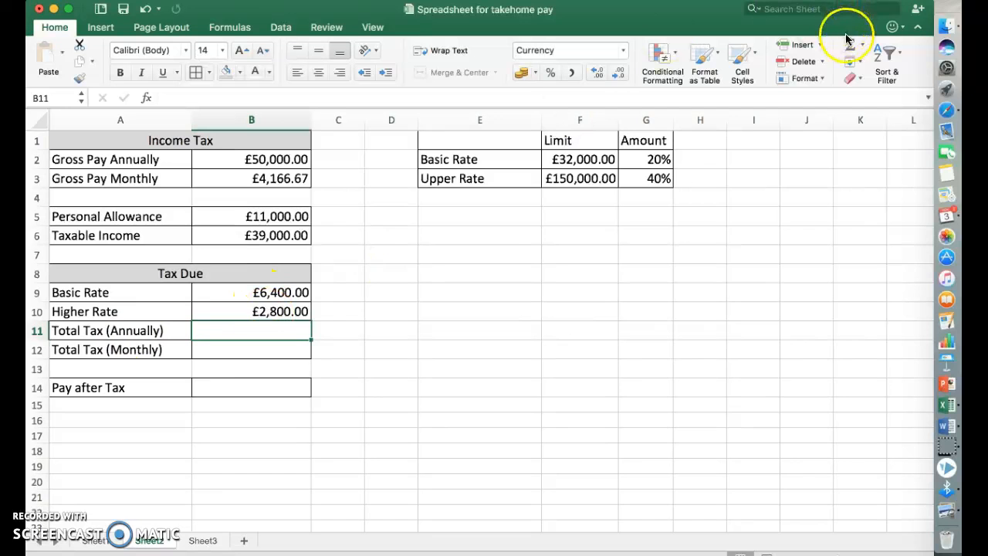
- Total annual tax in B11 as B9+B10 (£9,200) and set monthly tax in B12 to B11/12, £766.67
{"action": "type", "text": "=SUM(B9:B10)"}
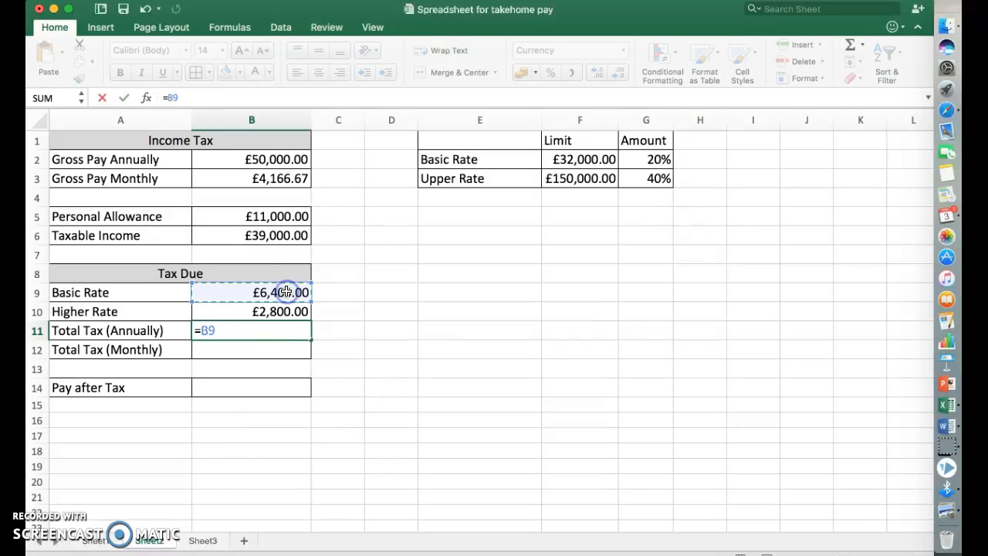
{"action": "left_click", "coordinate": [250, 312]}
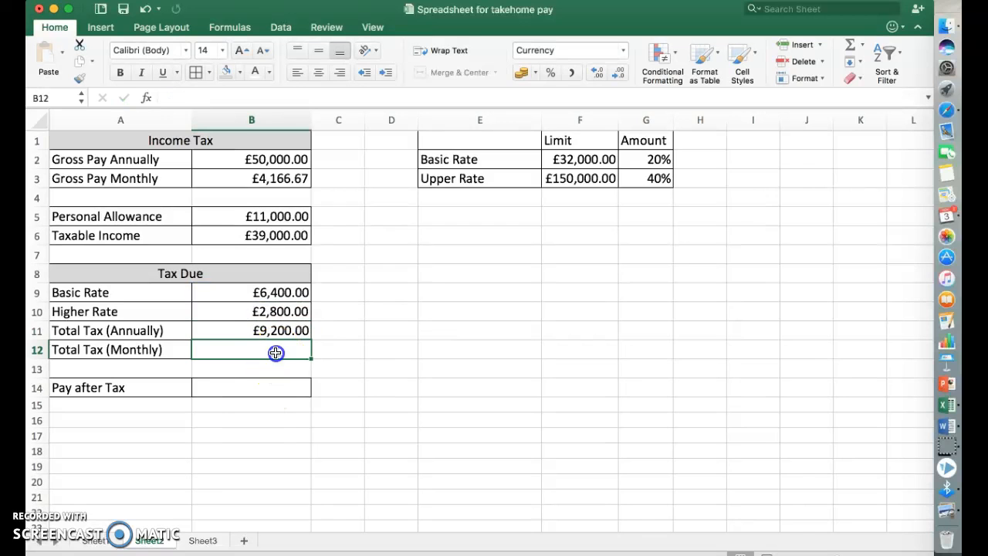
{"action": "type", "text": "="}
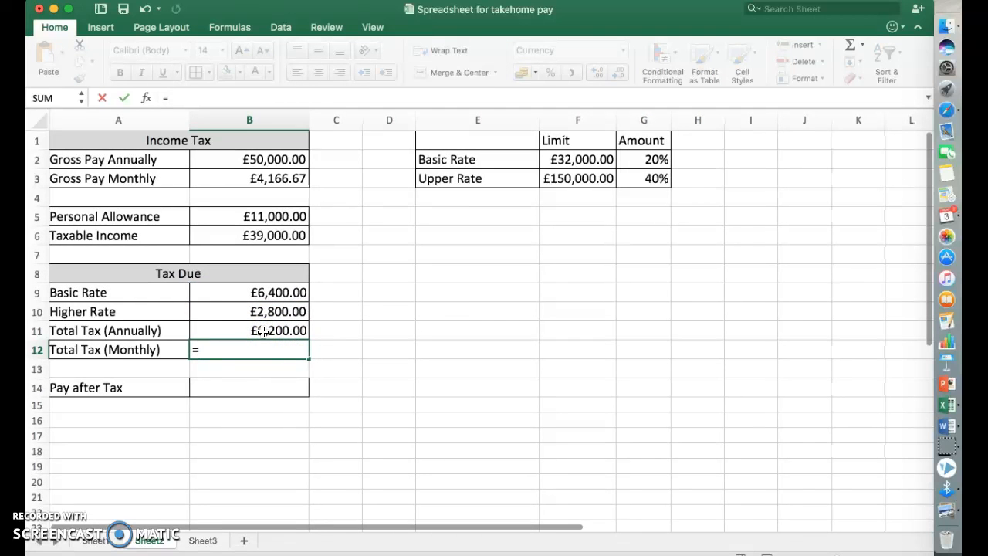
{"action": "left_click", "coordinate": [262, 330]}
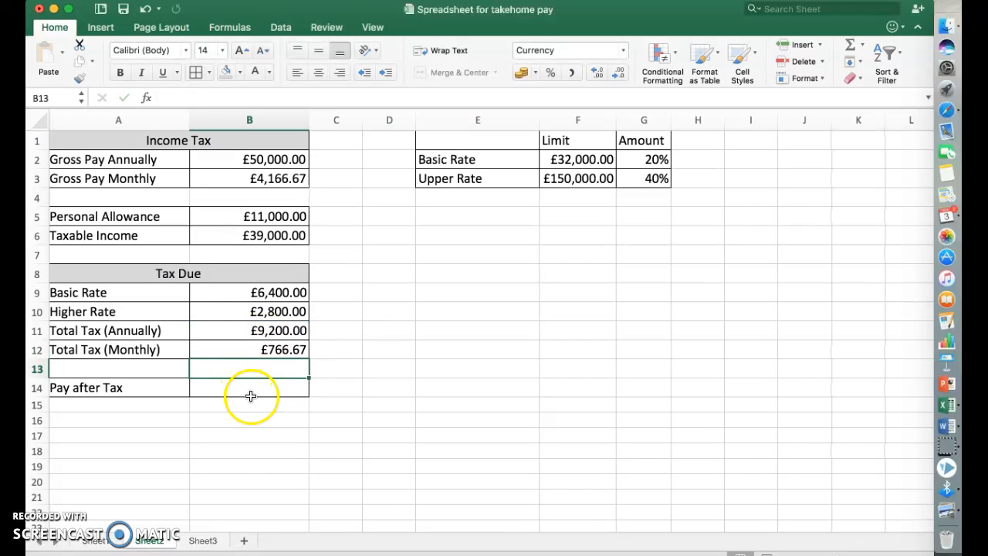
{"action": "left_click", "coordinate": [248, 387]}
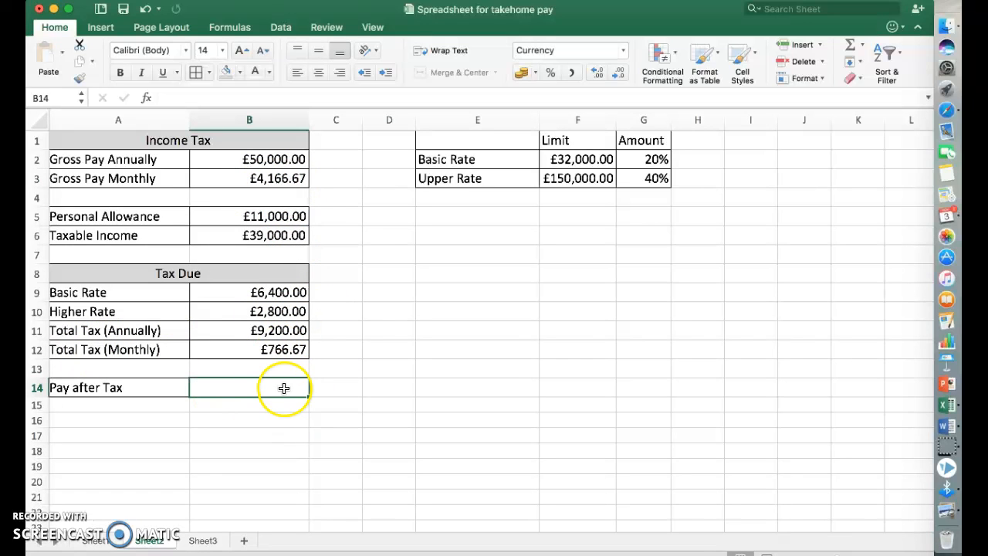
{"action": "mouse_move", "coordinate": [368, 201]}
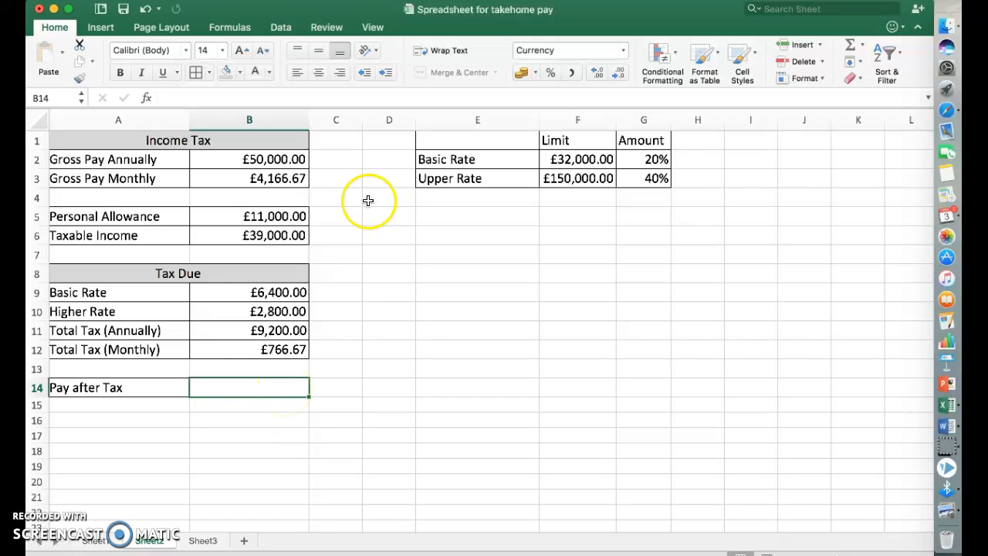
- Compute pay after tax in B14 as monthly gross pay minus monthly tax, £3,400
{"action": "type", "text": "="}
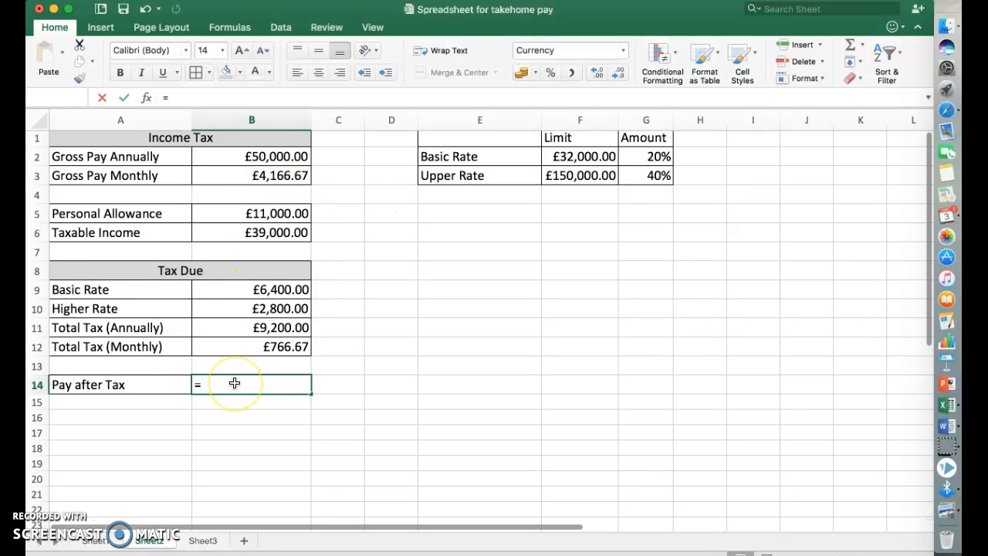
{"action": "left_click", "coordinate": [250, 176]}
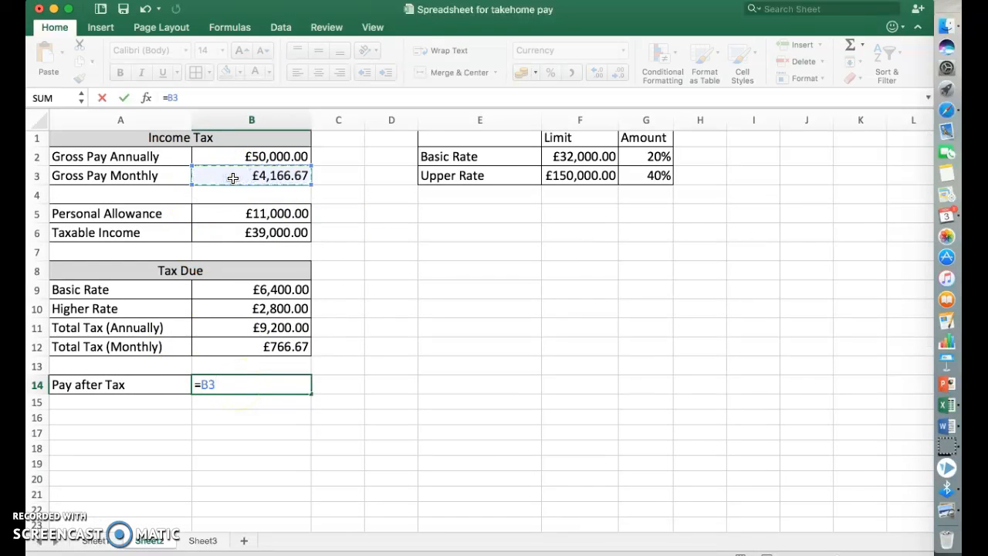
{"action": "left_click", "coordinate": [278, 346]}
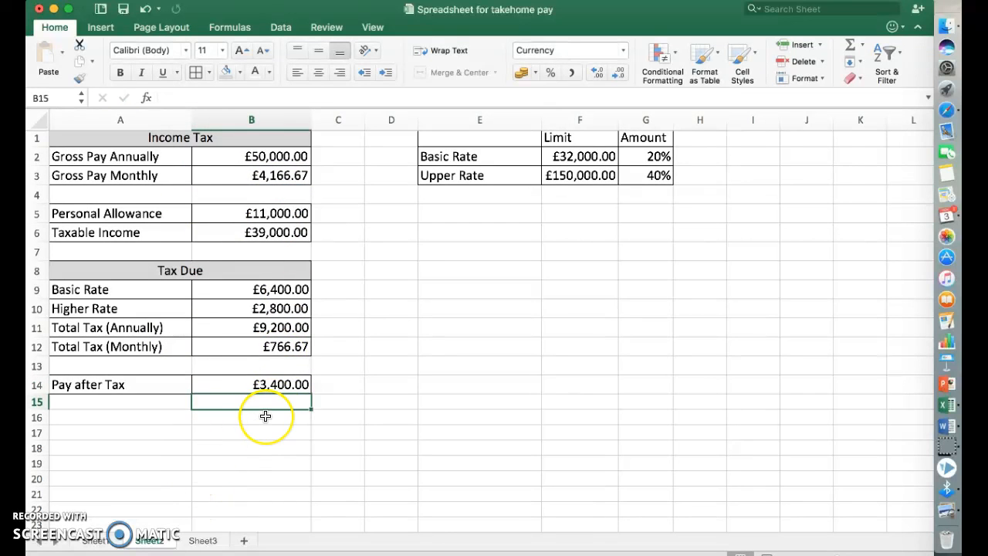
{"action": "mouse_move", "coordinate": [269, 386]}
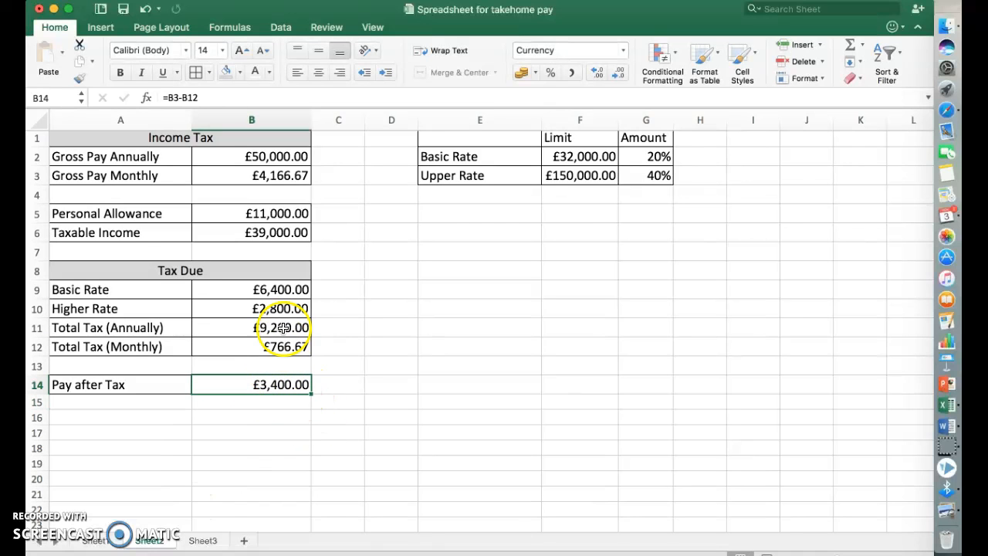
{"action": "mouse_move", "coordinate": [152, 176]}
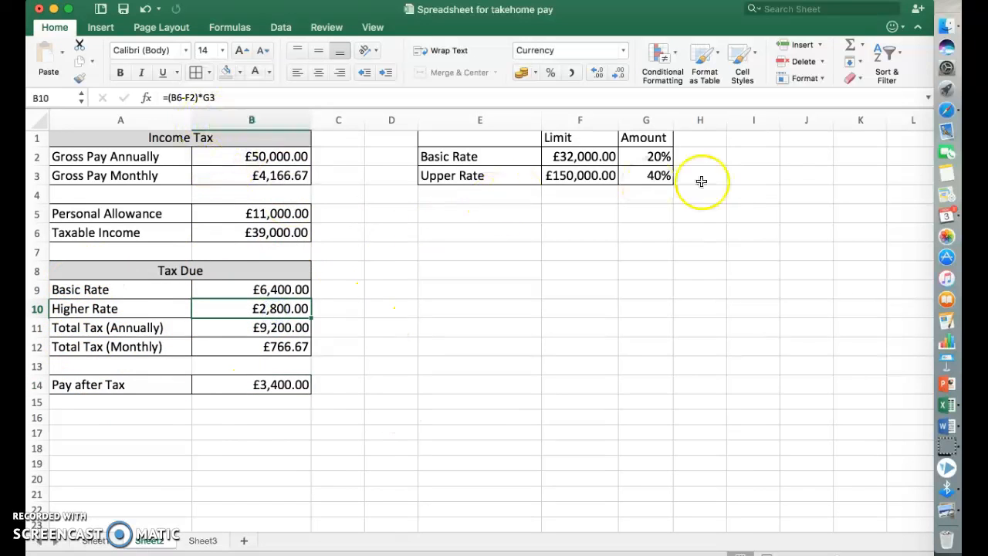
{"action": "left_click", "coordinate": [275, 327]}
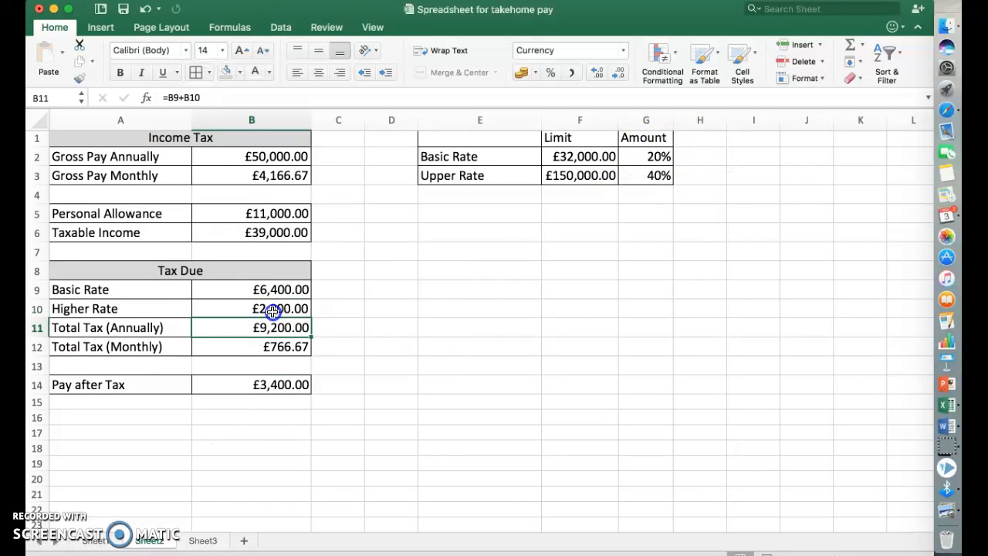
{"action": "left_click", "coordinate": [250, 309]}
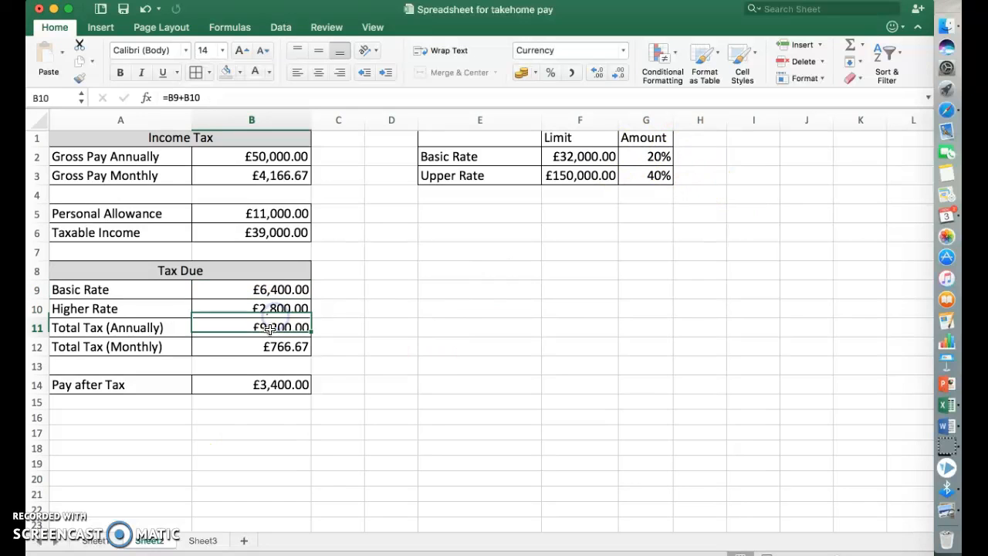
{"action": "left_click", "coordinate": [251, 327]}
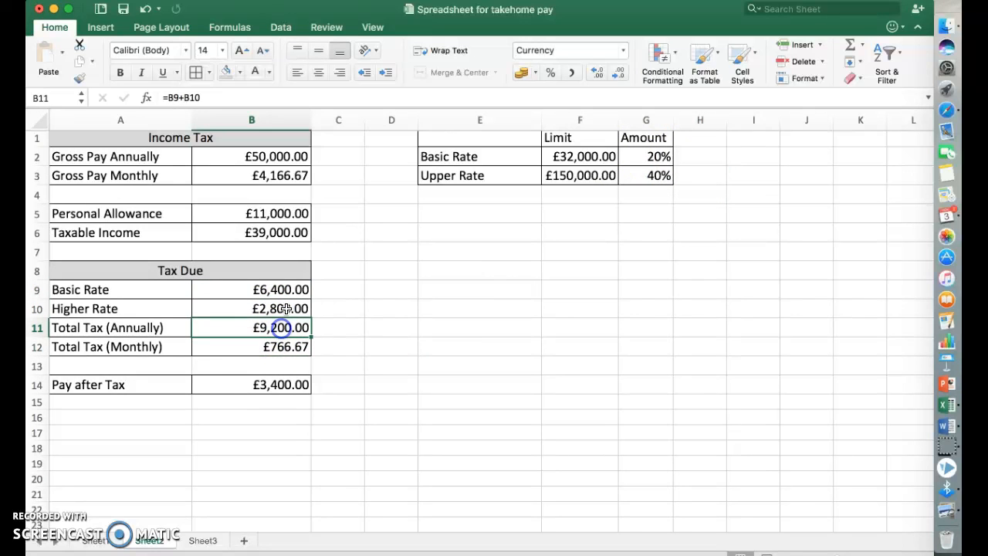
{"action": "left_click", "coordinate": [251, 290]}
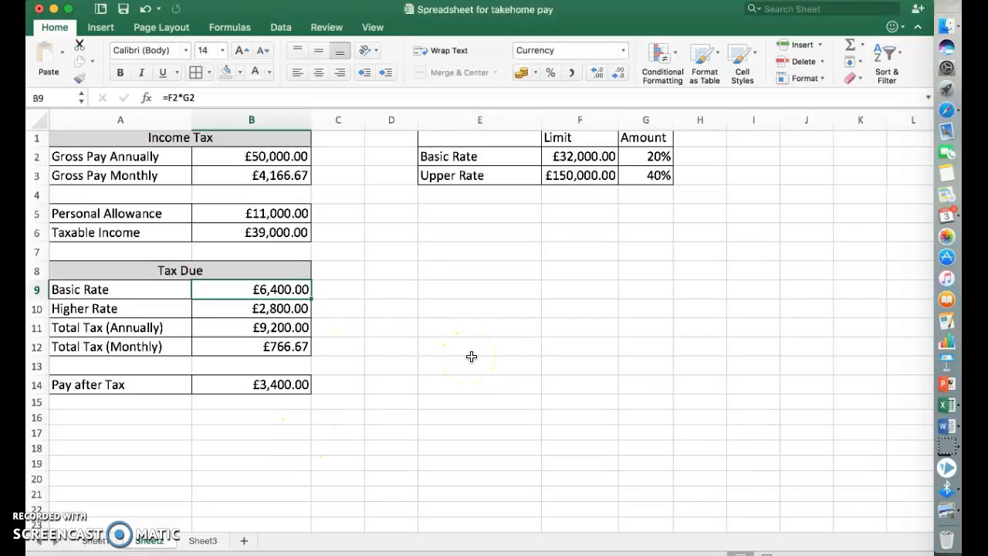
{"action": "mouse_move", "coordinate": [170, 423]}
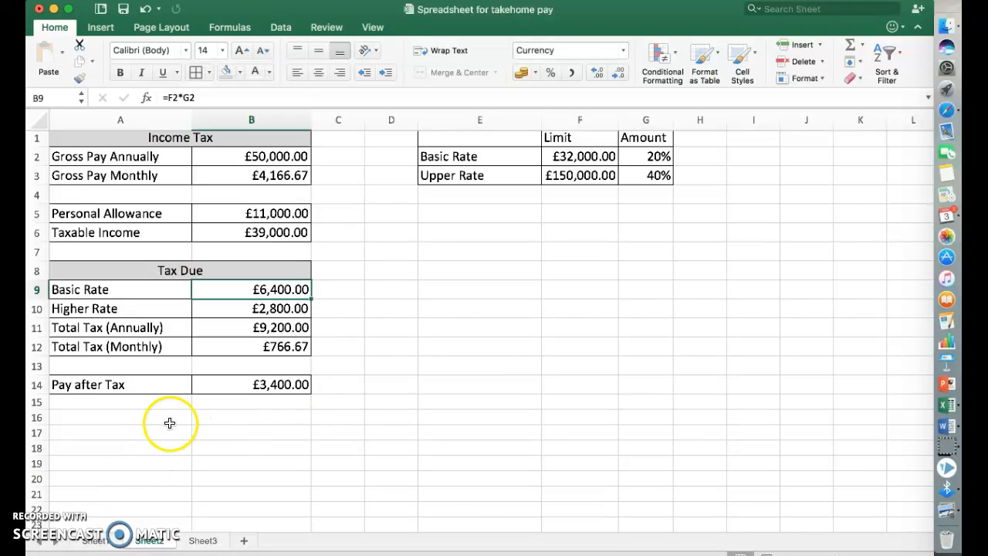